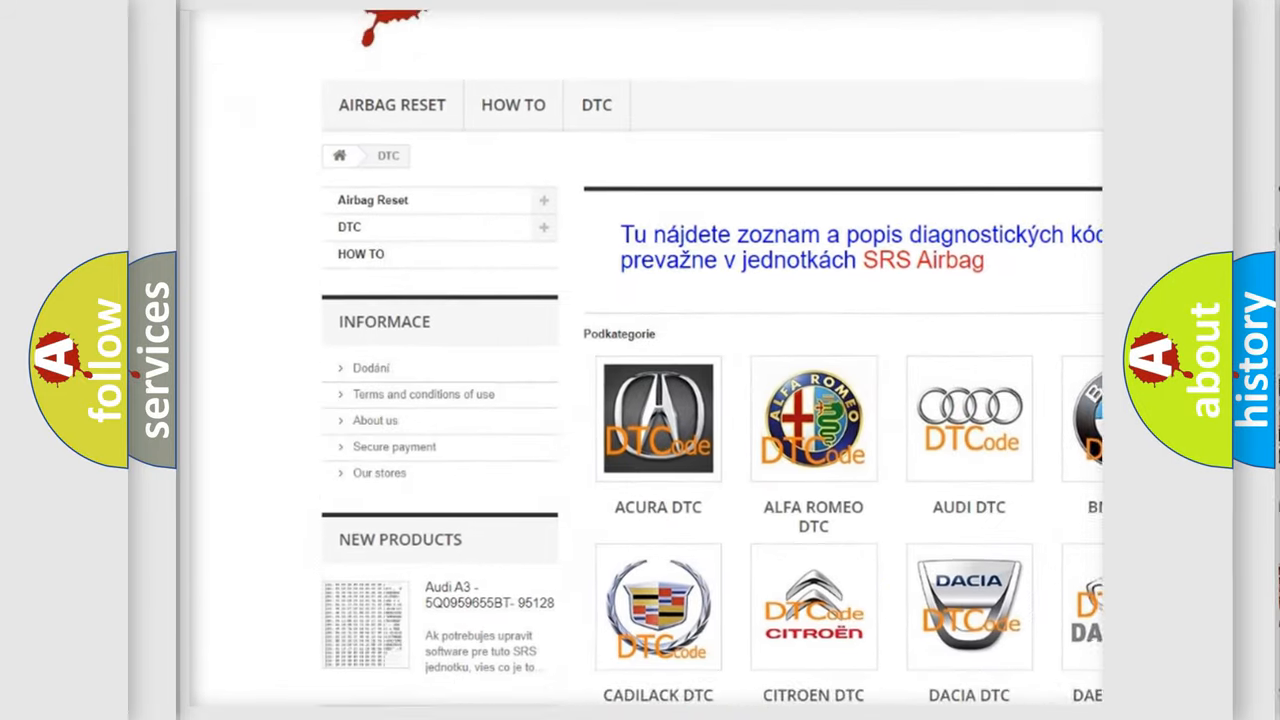
pyautogui.scroll(-3)
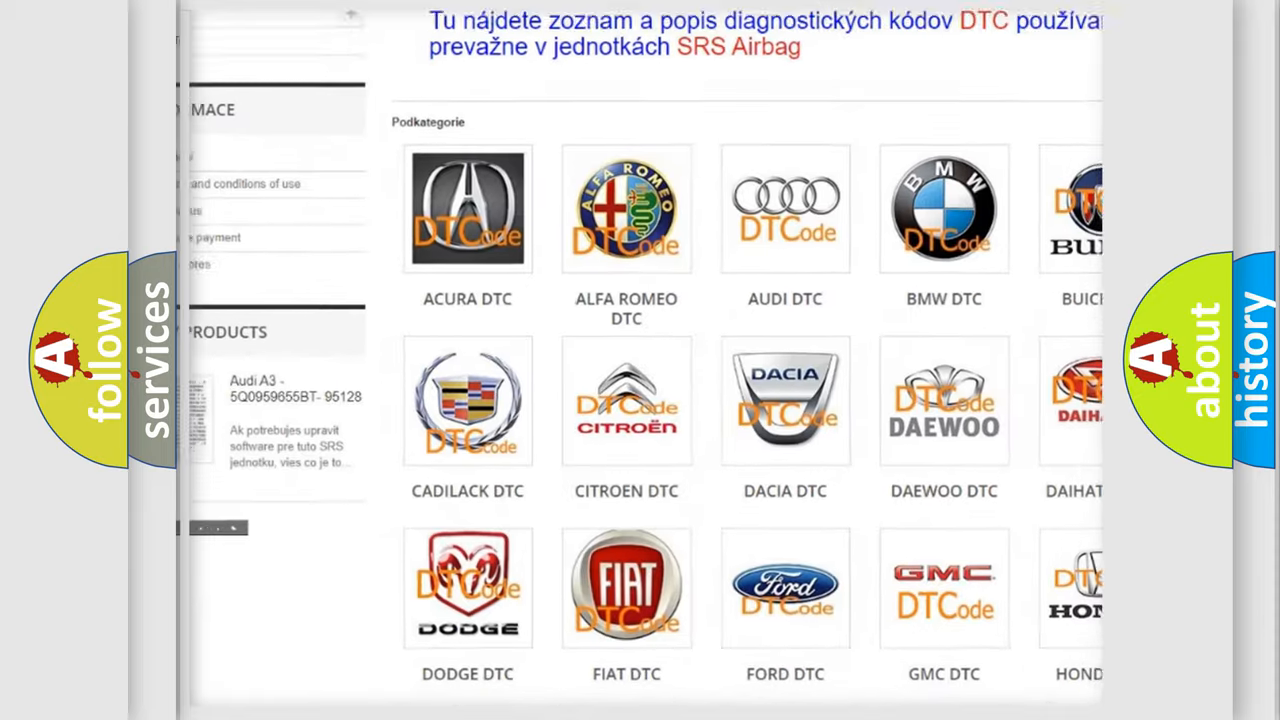
pyautogui.scroll(-3)
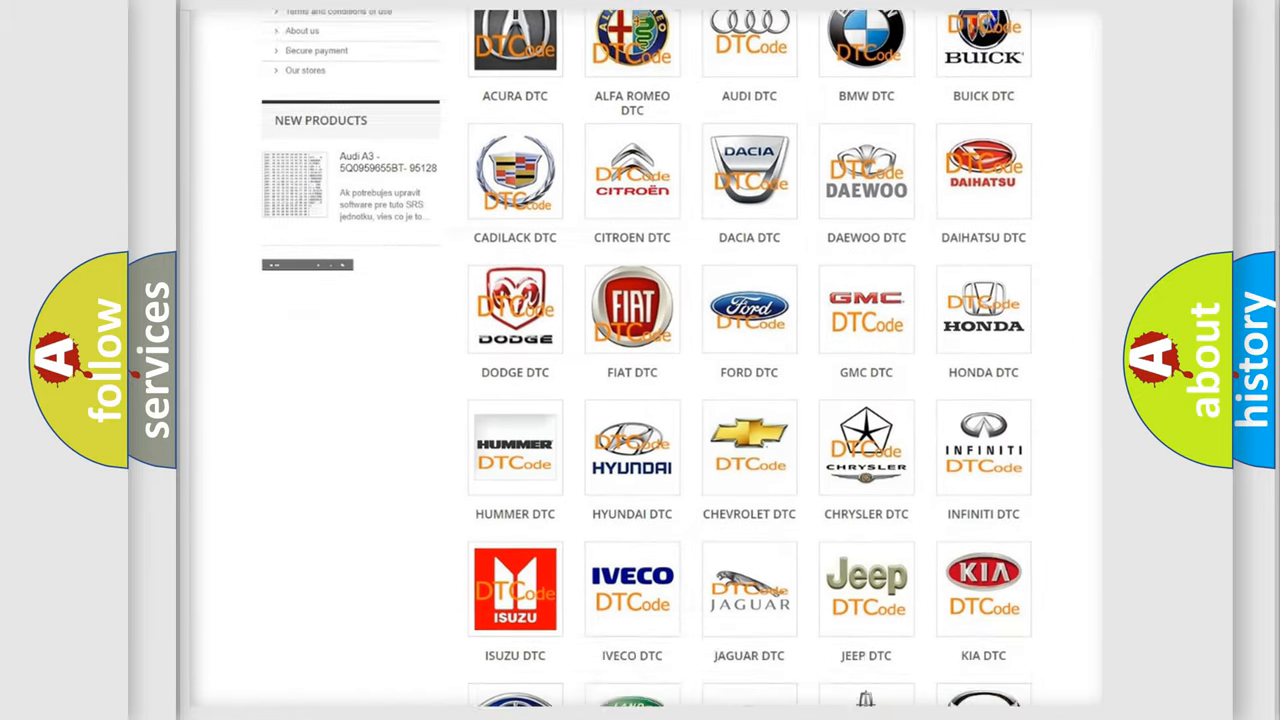
pyautogui.scroll(-3)
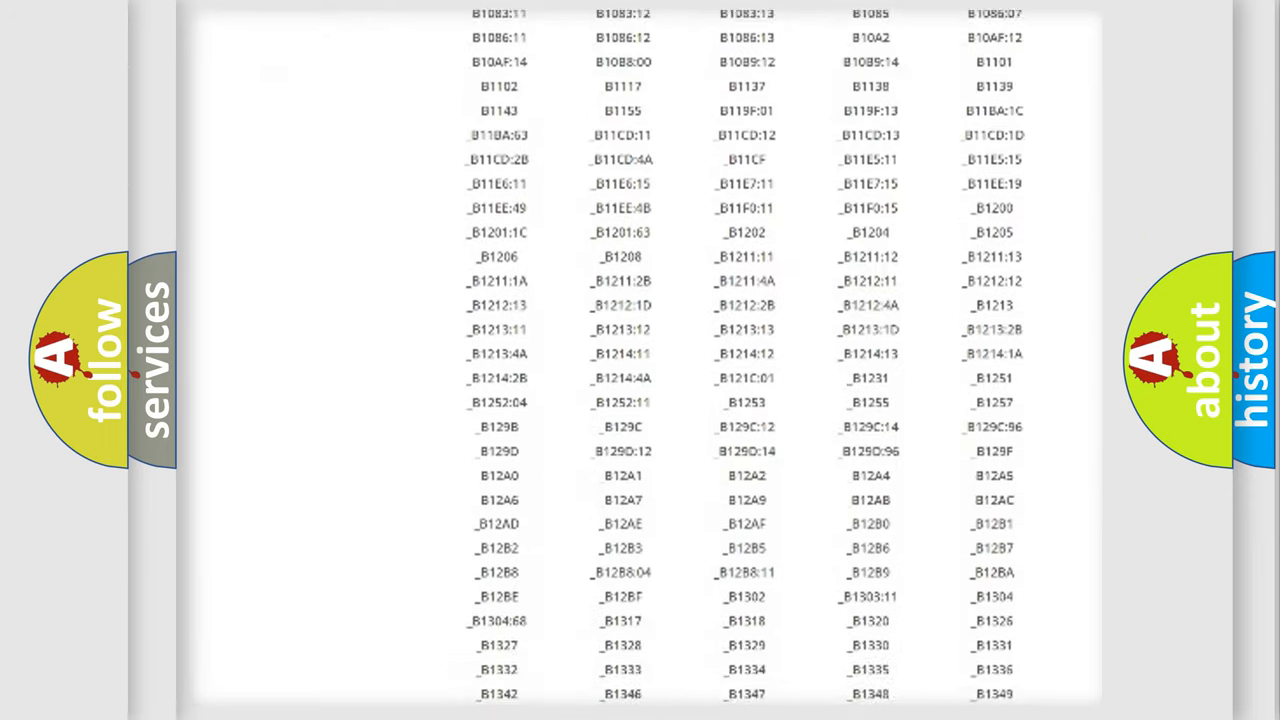
pyautogui.scroll(-3)
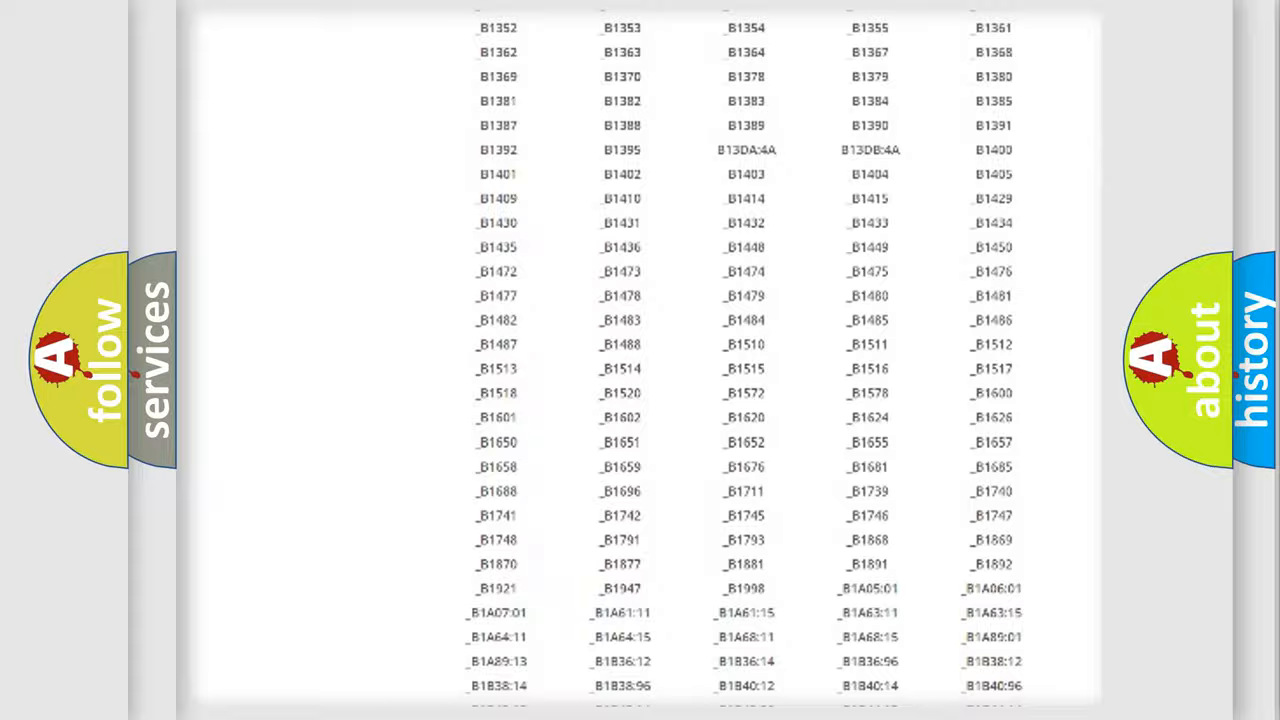